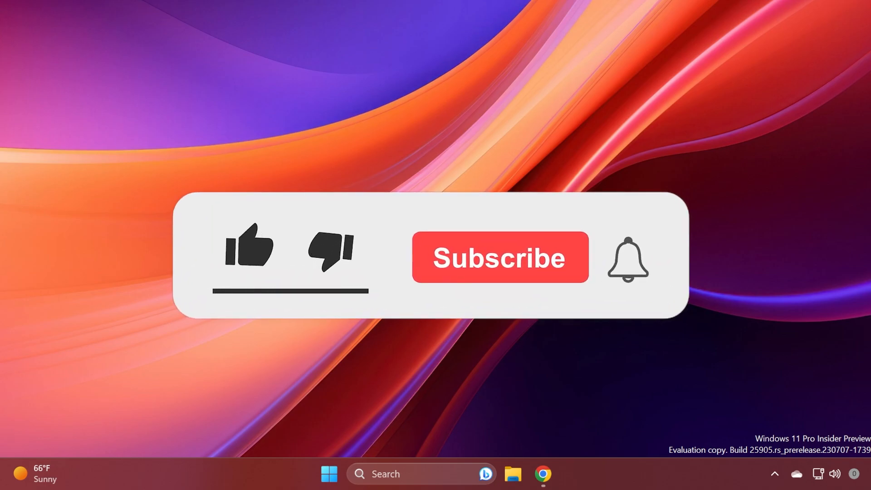
- Download ViVeTool-v0.3.3.zip from the GitHub release Assets and view its contents
{"action": "left_click", "coordinate": [248, 247]}
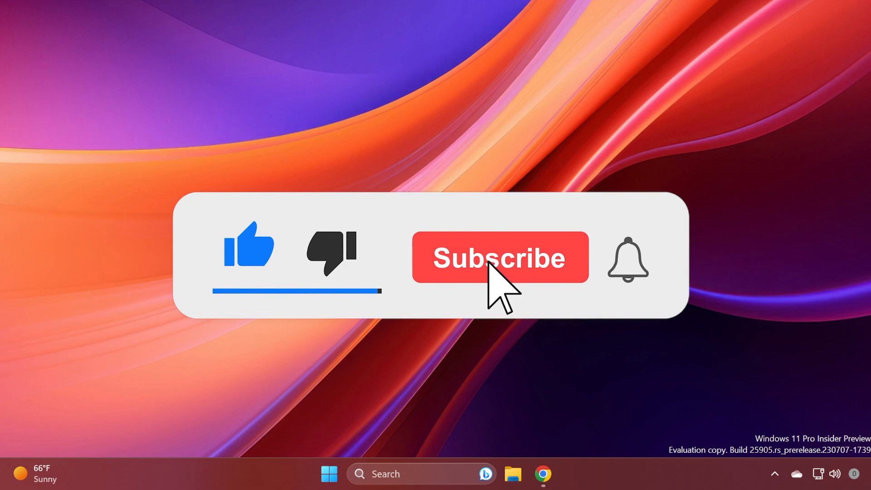
{"action": "left_click", "coordinate": [499, 257]}
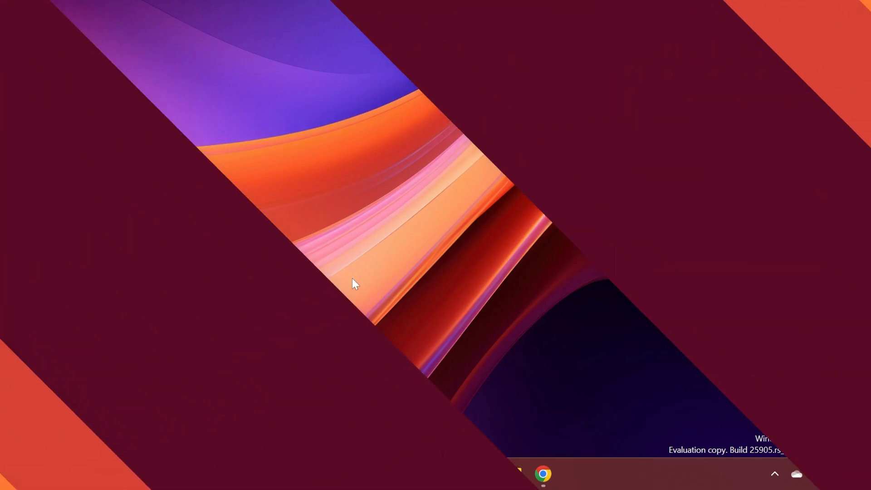
{"action": "left_click", "coordinate": [542, 474]}
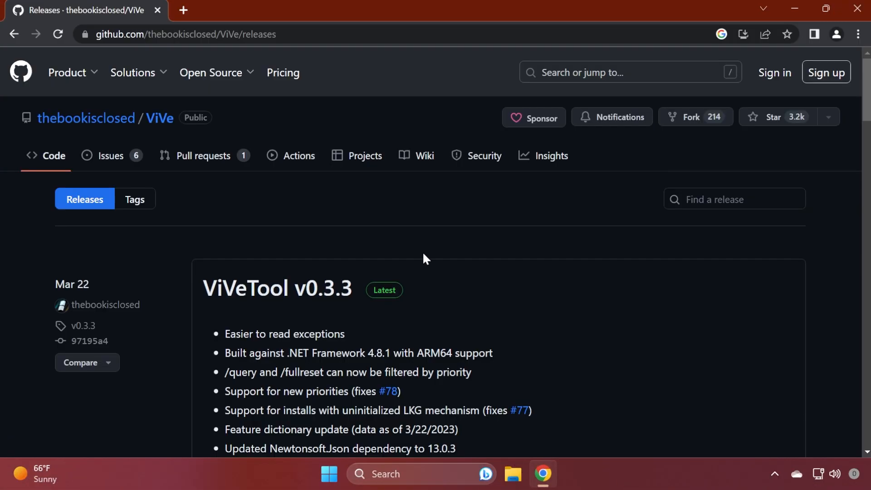
{"action": "scroll", "scroll_direction": "down", "scroll_amount": 3}
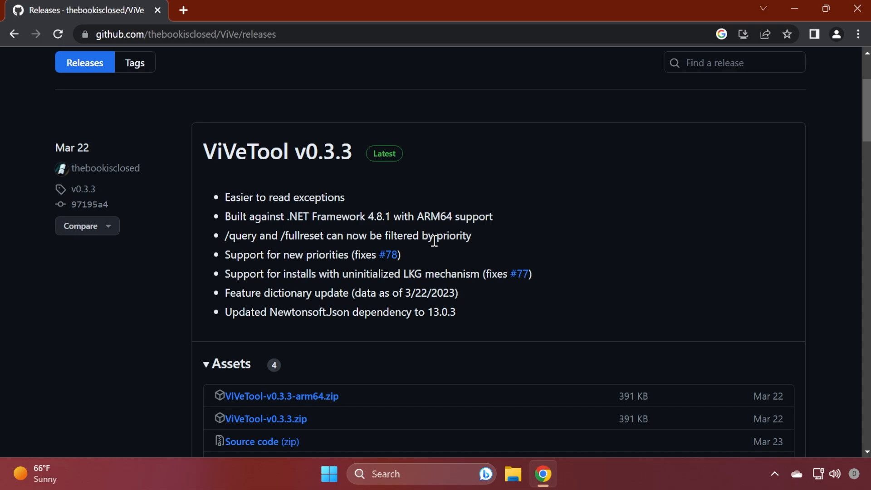
{"action": "scroll", "scroll_direction": "down", "scroll_amount": 3}
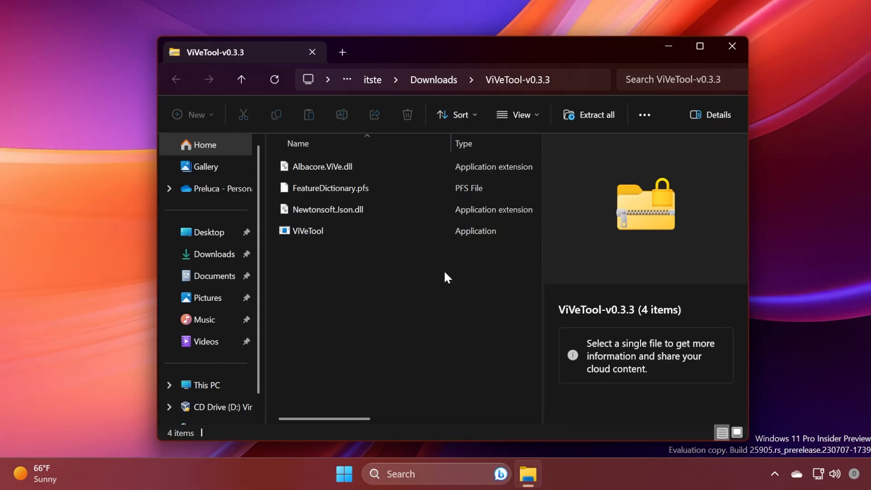
{"action": "mouse_move", "coordinate": [568, 141]}
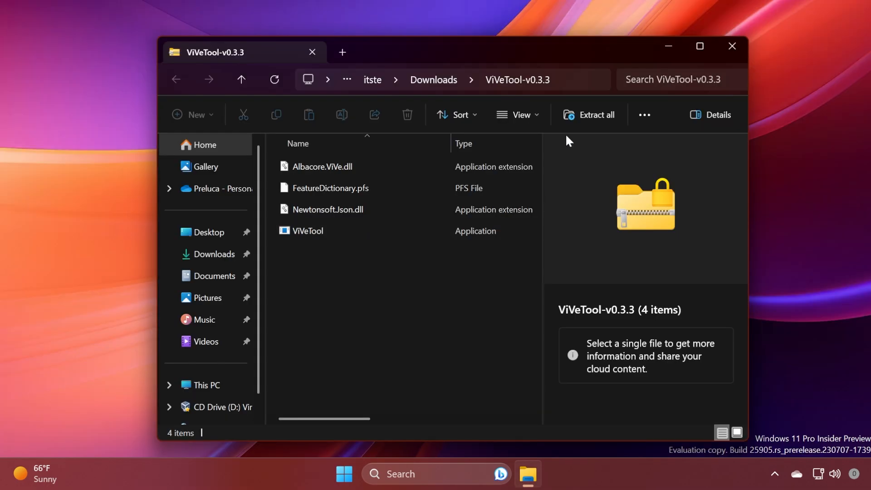
- Extract the ViVeTool archive into C:\Windows\System32, granting administrator permission
{"action": "left_click", "coordinate": [595, 114]}
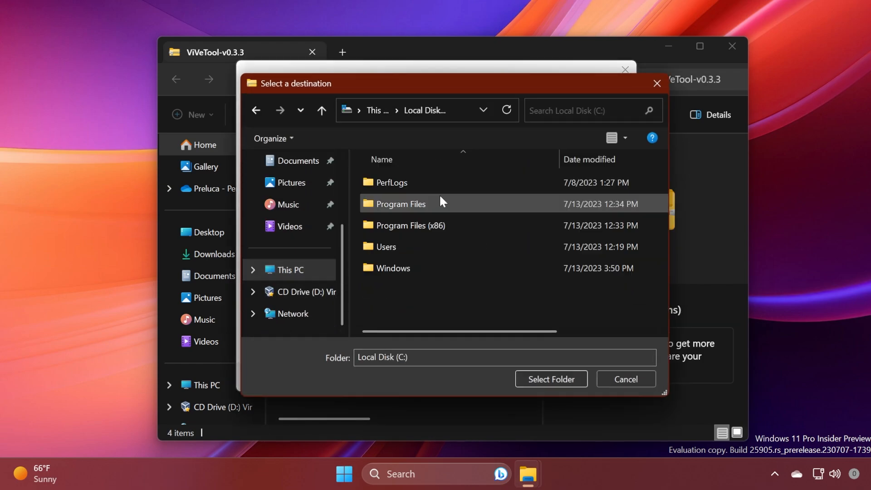
{"action": "left_click", "coordinate": [392, 268]}
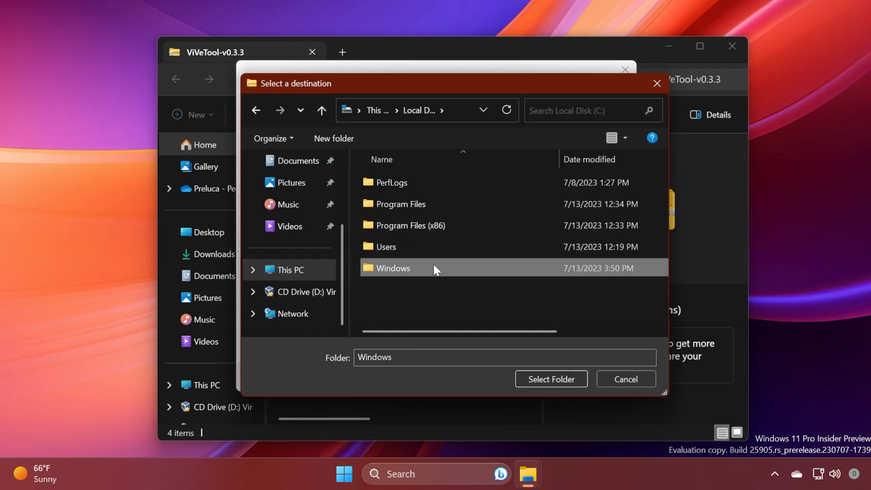
{"action": "double_click", "coordinate": [392, 268]}
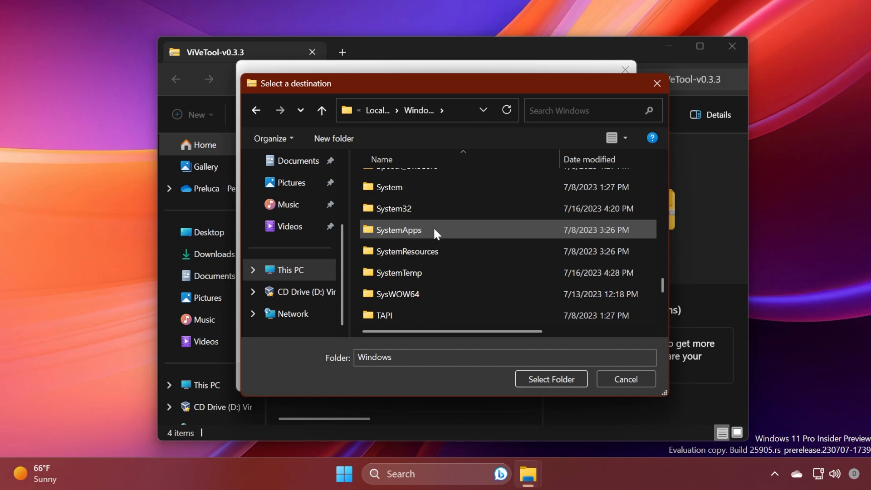
{"action": "left_click", "coordinate": [550, 379]}
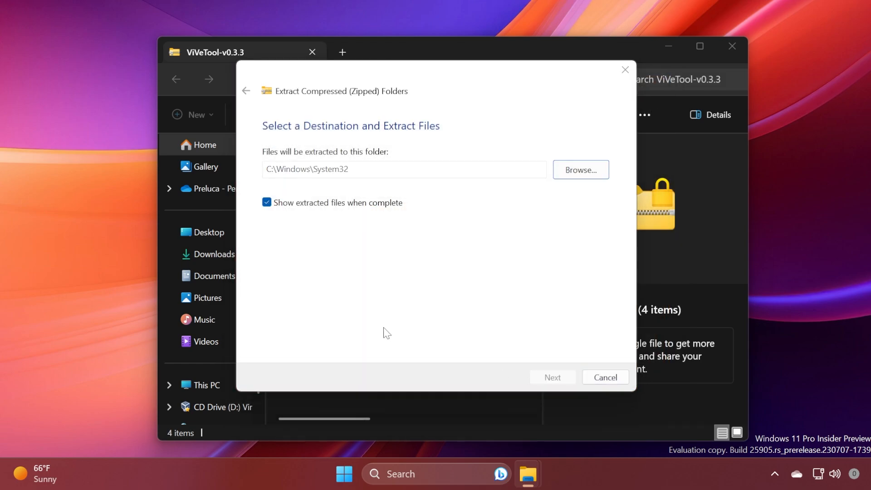
{"action": "left_click", "coordinate": [552, 377]}
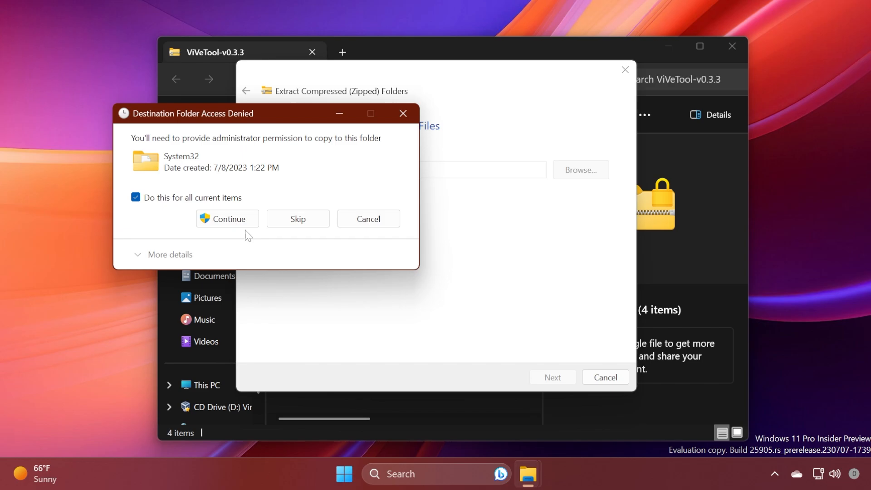
{"action": "left_click", "coordinate": [226, 219]}
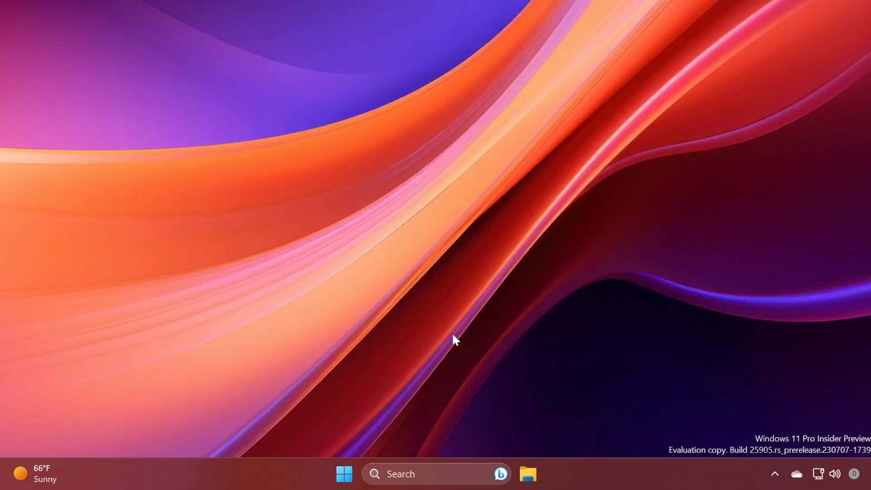
- Launch an elevated Command Prompt by searching for cmd
{"action": "type", "text": "cmd"}
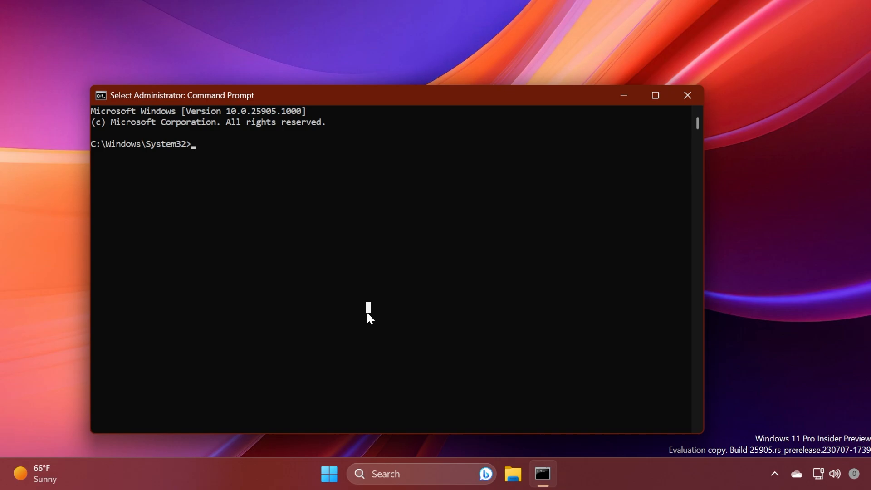
{"action": "mouse_move", "coordinate": [324, 251]}
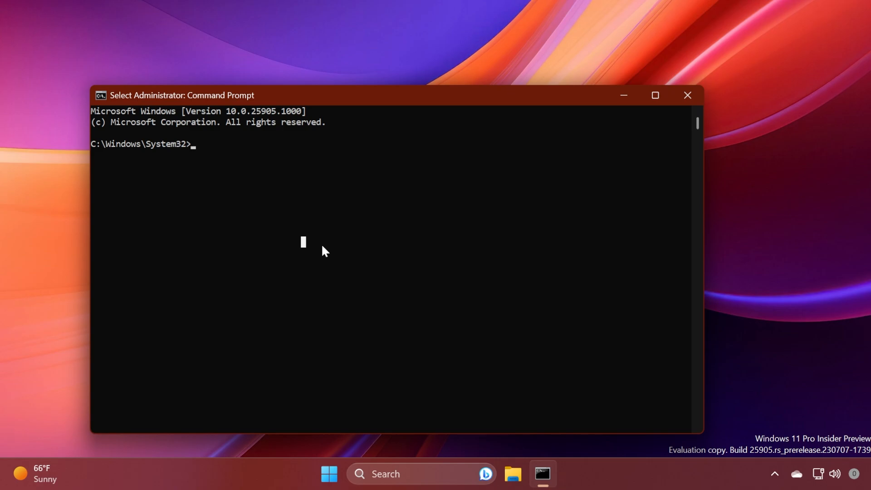
{"action": "mouse_move", "coordinate": [282, 218]}
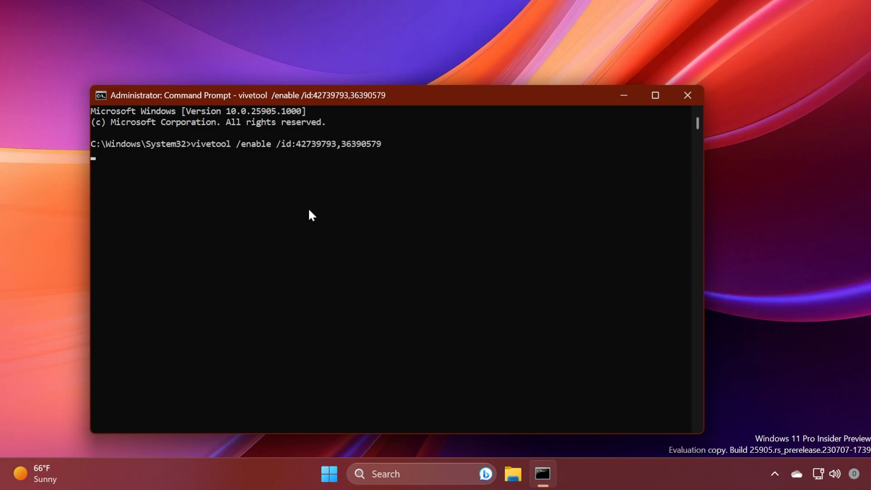
- Run vivetool /enable for feature IDs including 36390579, 44357190 and 29785186, then close the prompt
{"action": "key", "text": "enter"}
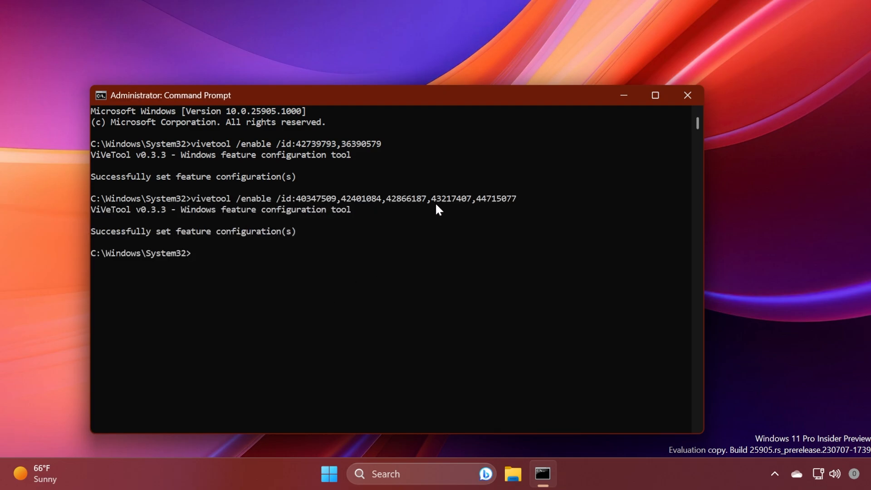
{"action": "mouse_move", "coordinate": [162, 294]}
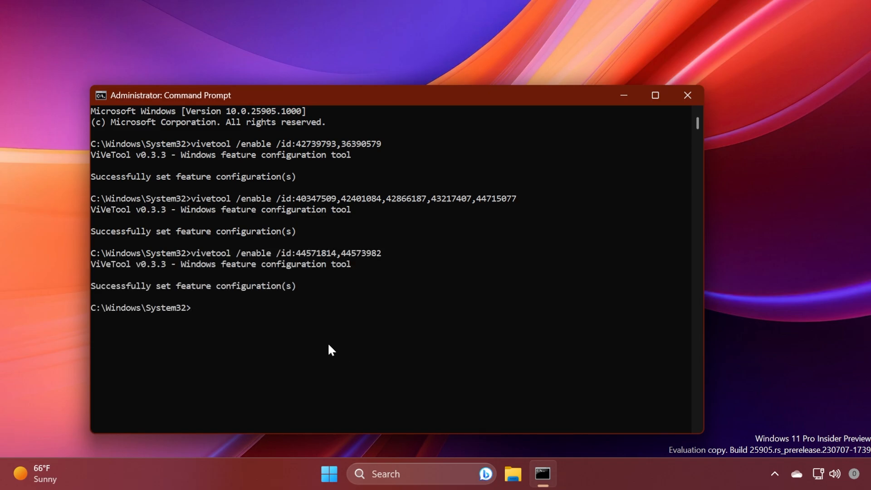
{"action": "type", "text": "vivetool /enable /id:36390579,44357190"}
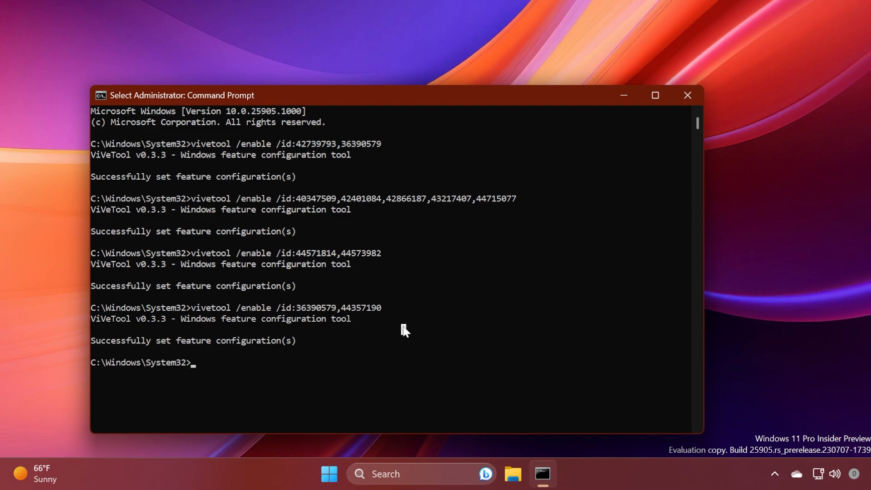
{"action": "type", "text": "vivetool /enable /id:29785186"}
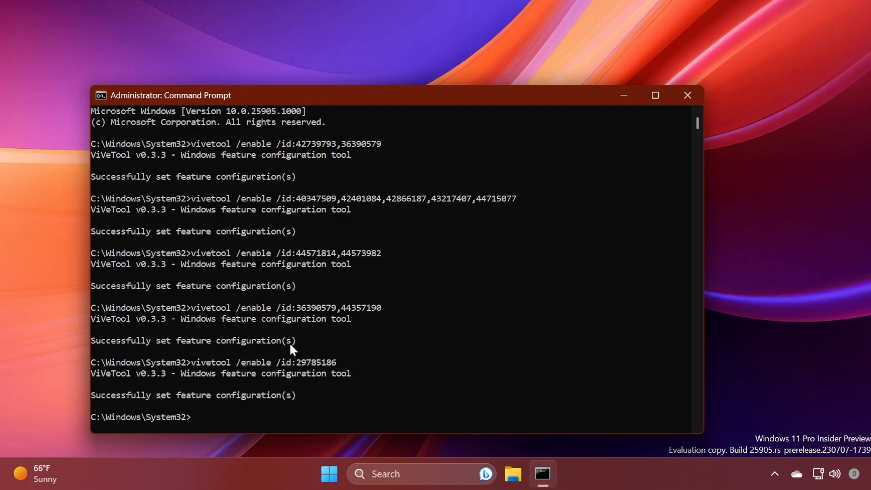
{"action": "mouse_move", "coordinate": [285, 345]}
{"action": "type", "text": "vivetool /enable /id:43572692"}
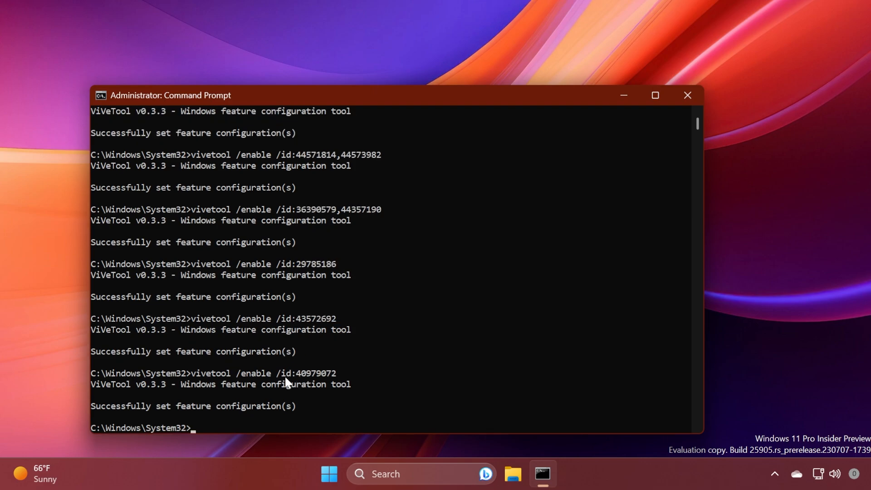
{"action": "mouse_move", "coordinate": [301, 380]}
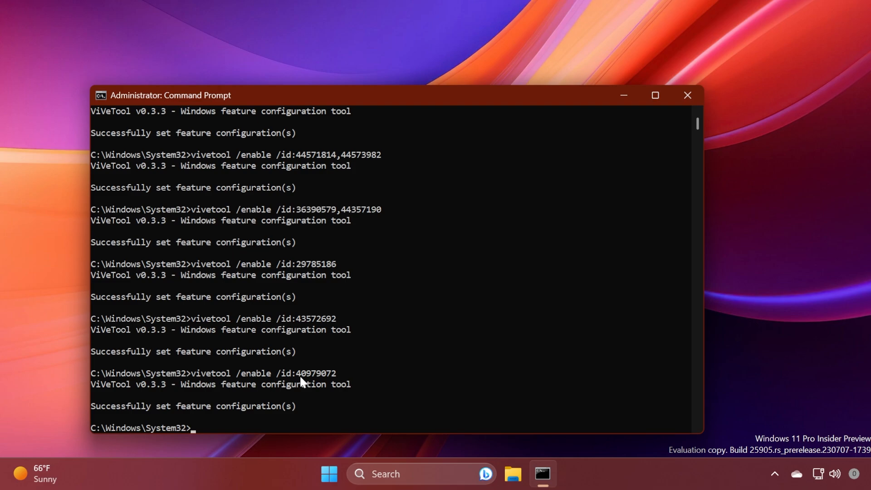
{"action": "mouse_move", "coordinate": [310, 378]}
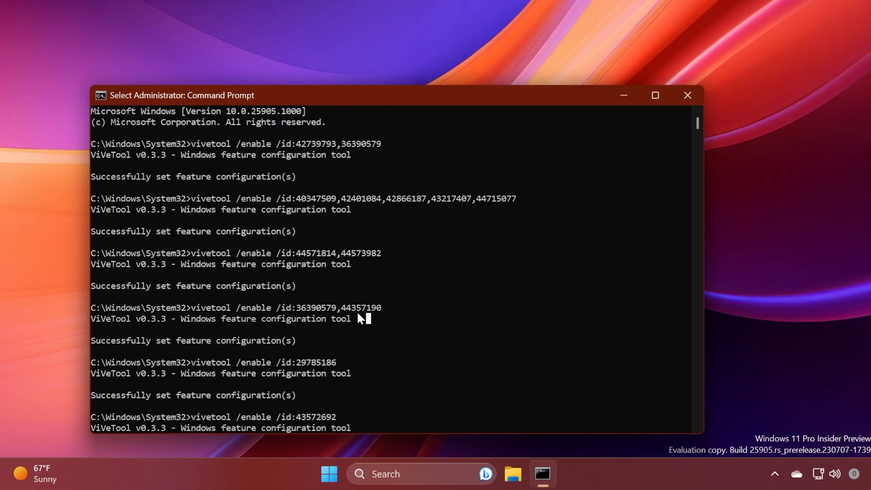
{"action": "left_click", "coordinate": [687, 96]}
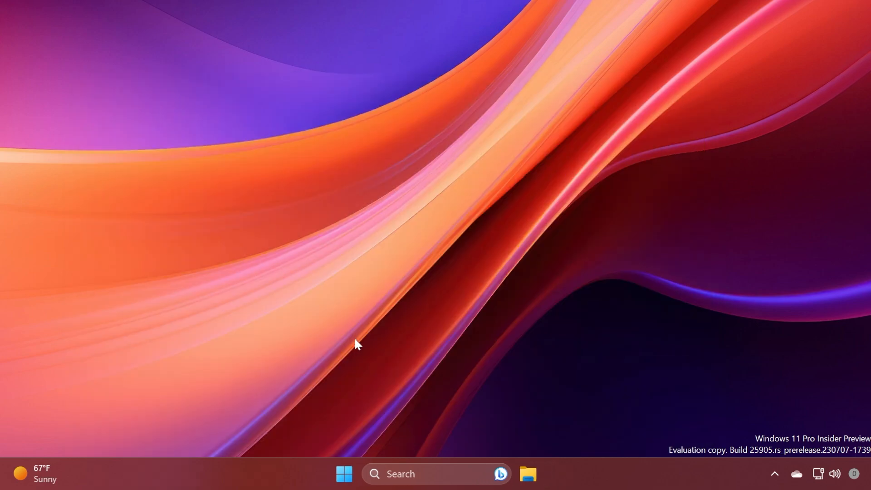
{"action": "mouse_move", "coordinate": [385, 372]}
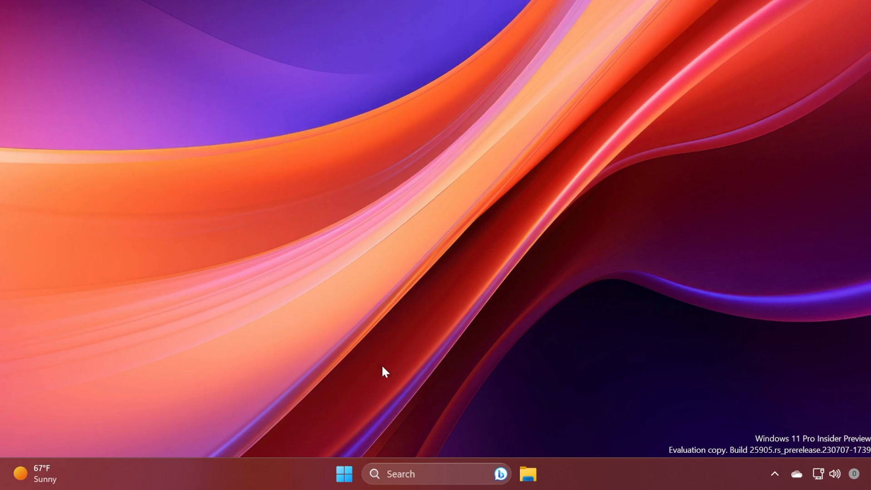
{"action": "mouse_move", "coordinate": [433, 363]}
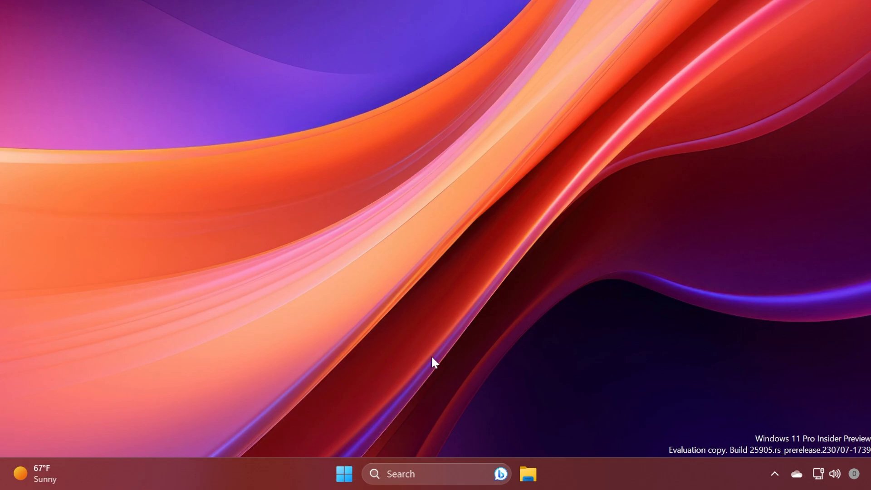
- Launch the Settings app on its System page
{"action": "left_click", "coordinate": [437, 473]}
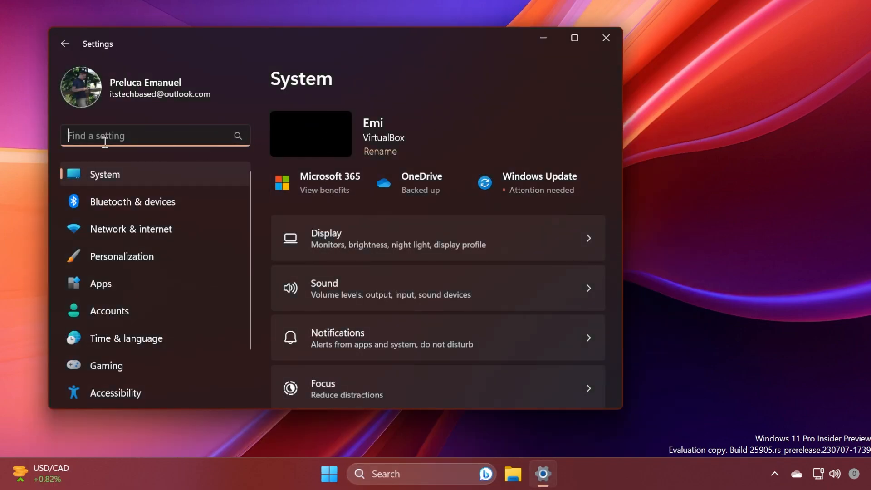
- Reach the Activation page via the Troubleshoot activation search result for 'trou'
{"action": "type", "text": "trou"}
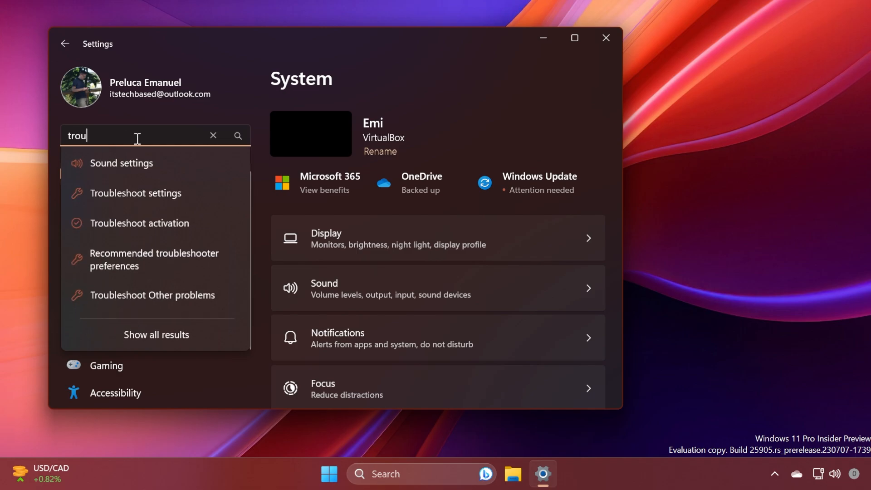
{"action": "left_click", "coordinate": [139, 223]}
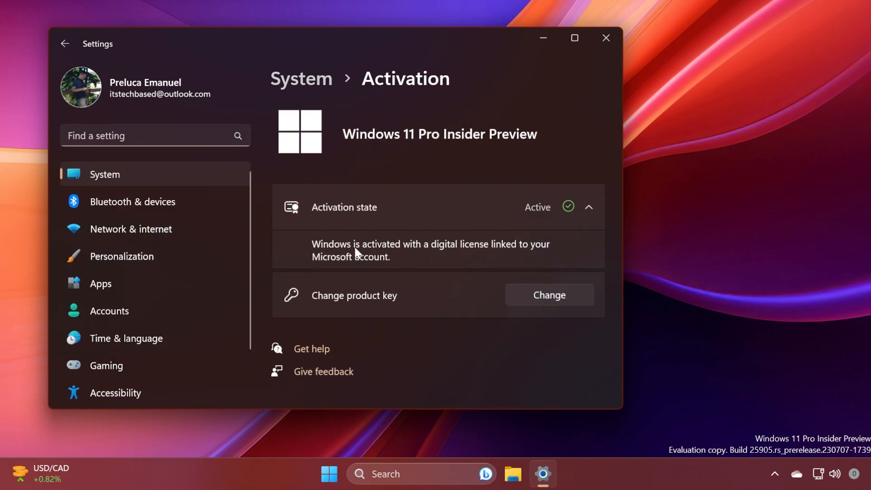
{"action": "mouse_move", "coordinate": [468, 256]}
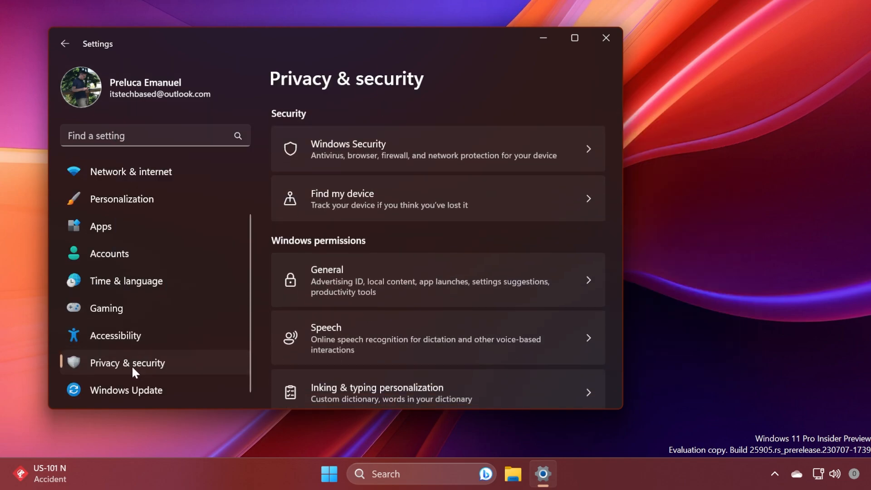
- Scroll the Settings page to reveal further sections
{"action": "scroll", "scroll_direction": "down", "scroll_amount": 3}
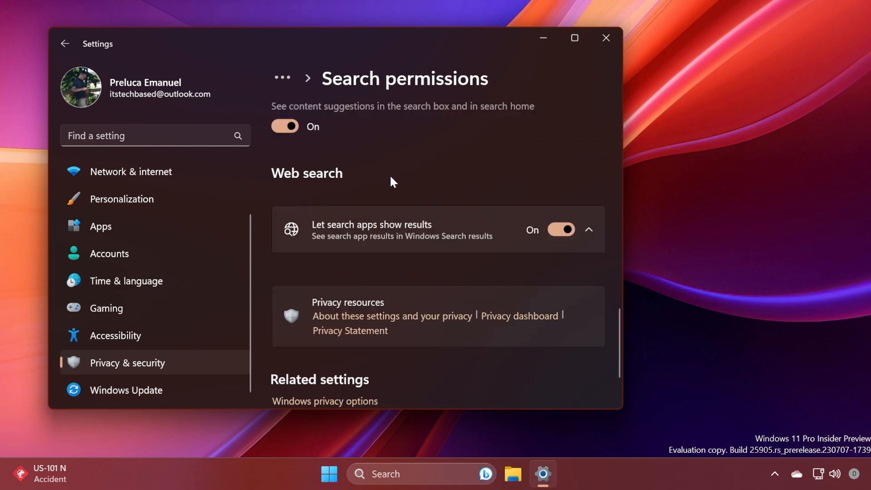
{"action": "mouse_move", "coordinate": [414, 230]}
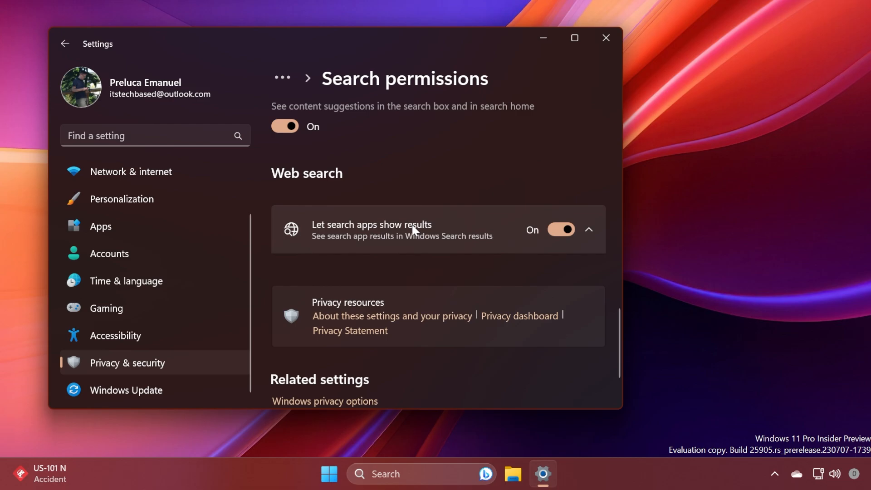
{"action": "mouse_move", "coordinate": [432, 241]}
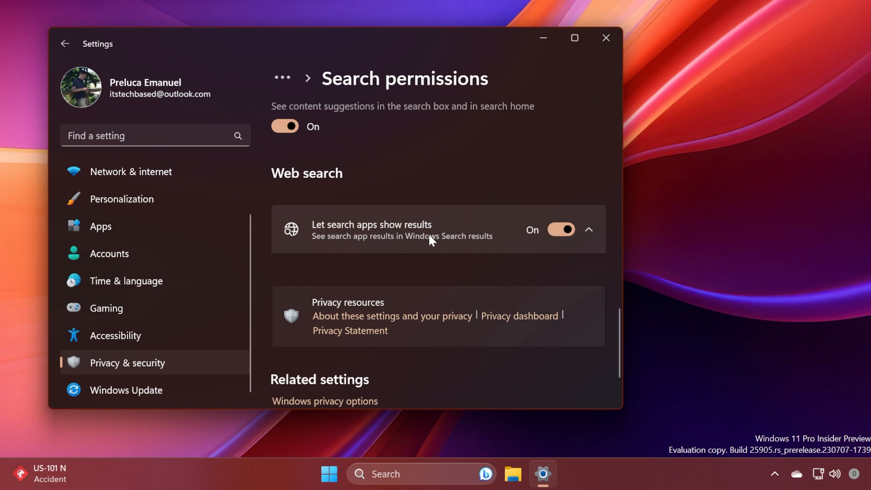
{"action": "mouse_move", "coordinate": [402, 164]}
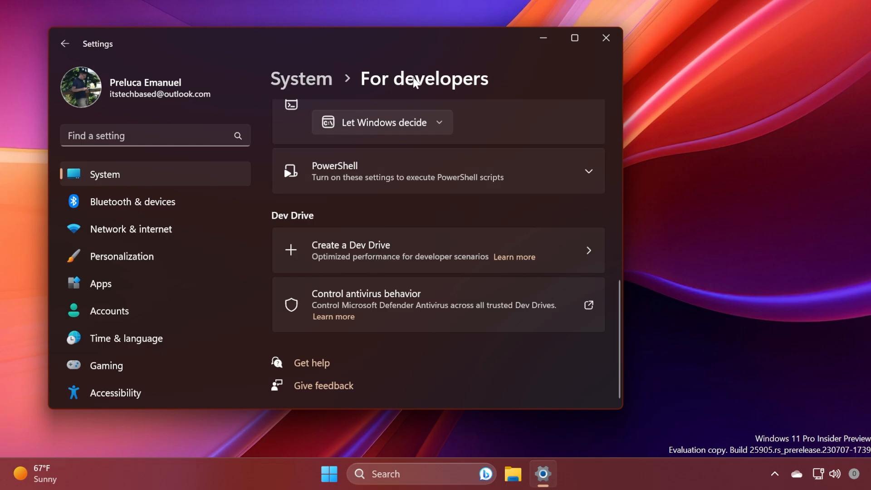
{"action": "mouse_move", "coordinate": [355, 259]}
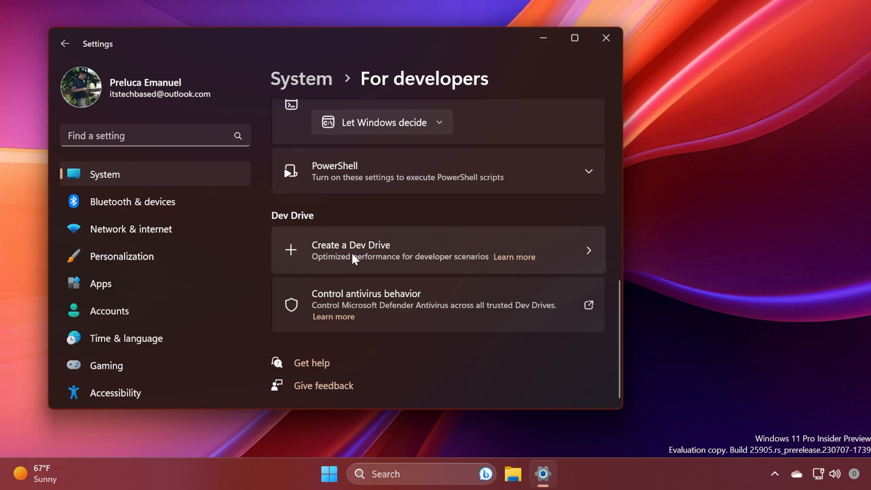
- Go from Create a Dev Drive to the Storage > Disks & volumes page
{"action": "left_click", "coordinate": [351, 250]}
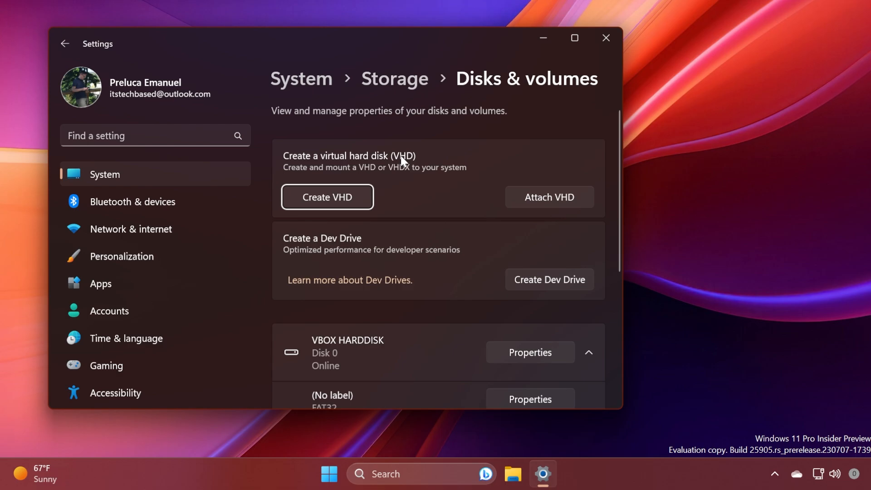
{"action": "mouse_move", "coordinate": [416, 172]}
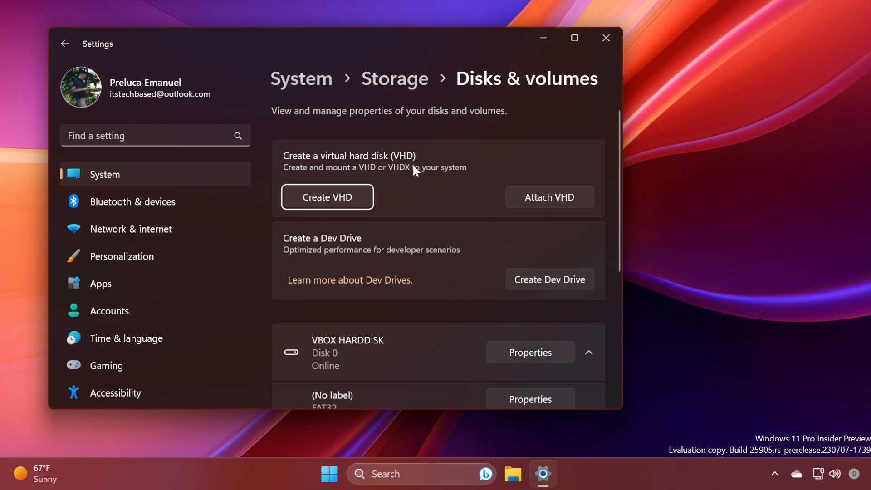
{"action": "mouse_move", "coordinate": [414, 169]}
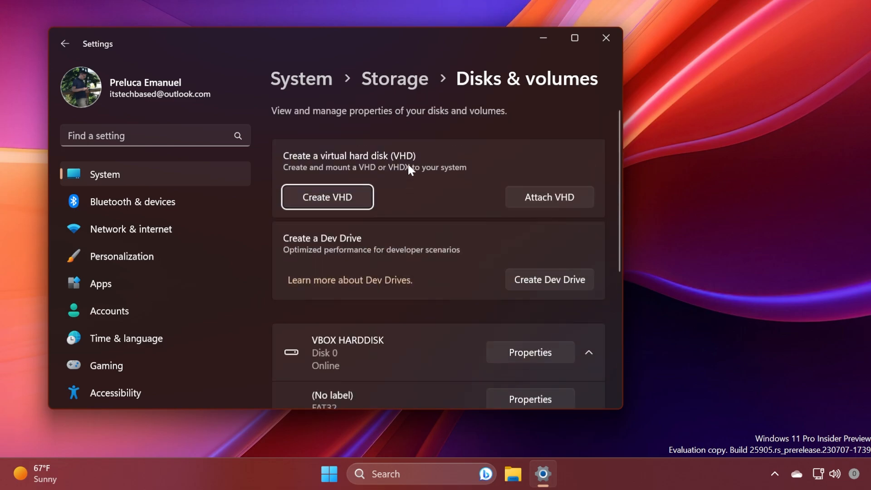
{"action": "mouse_move", "coordinate": [449, 209]}
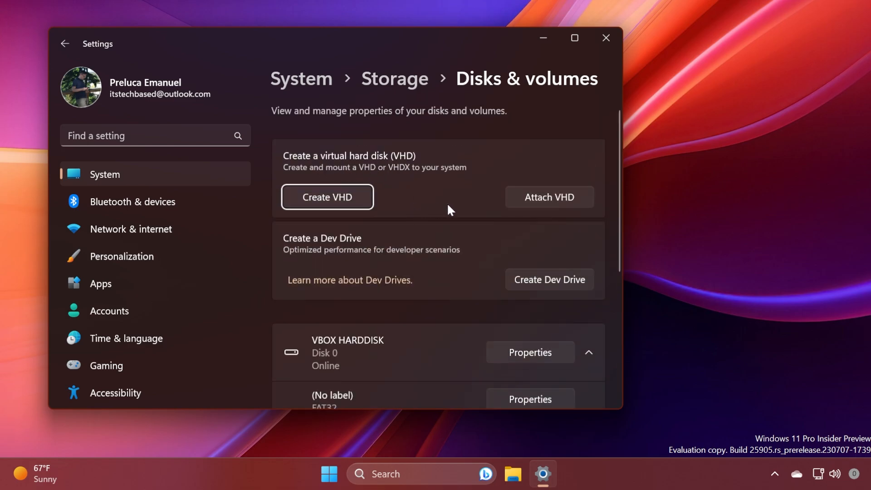
{"action": "mouse_move", "coordinate": [521, 294]}
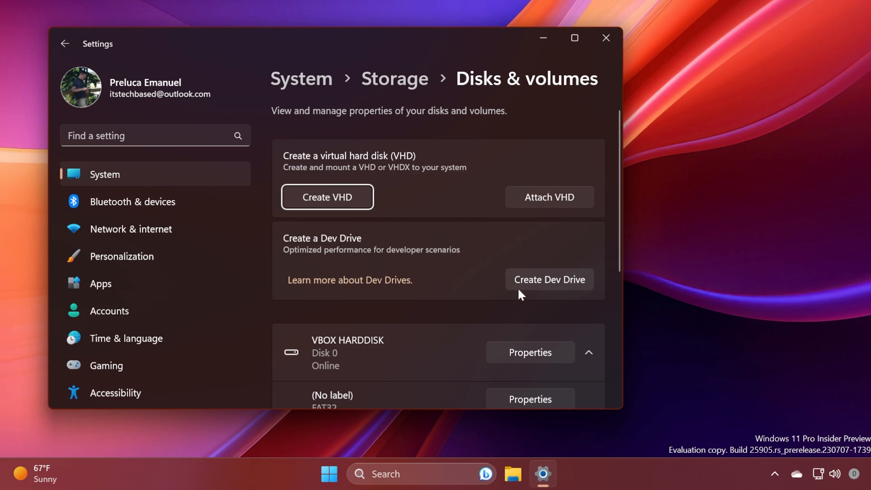
{"action": "mouse_move", "coordinate": [428, 261]}
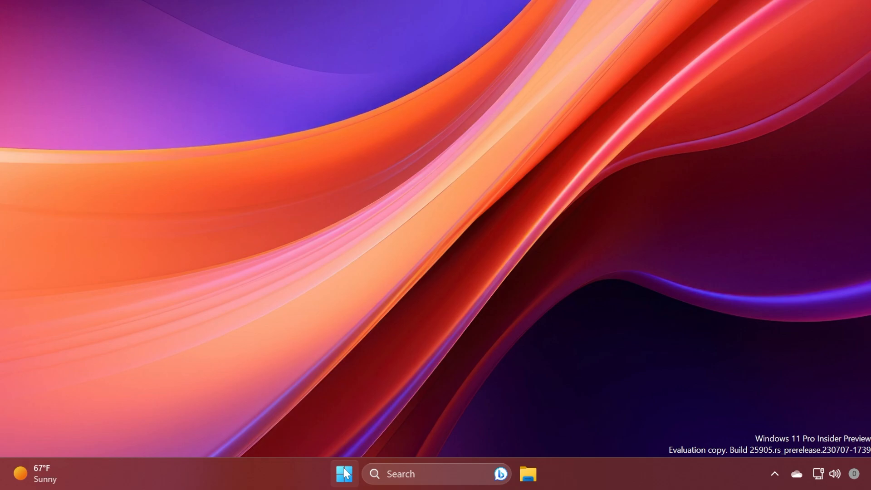
{"action": "left_click", "coordinate": [344, 474]}
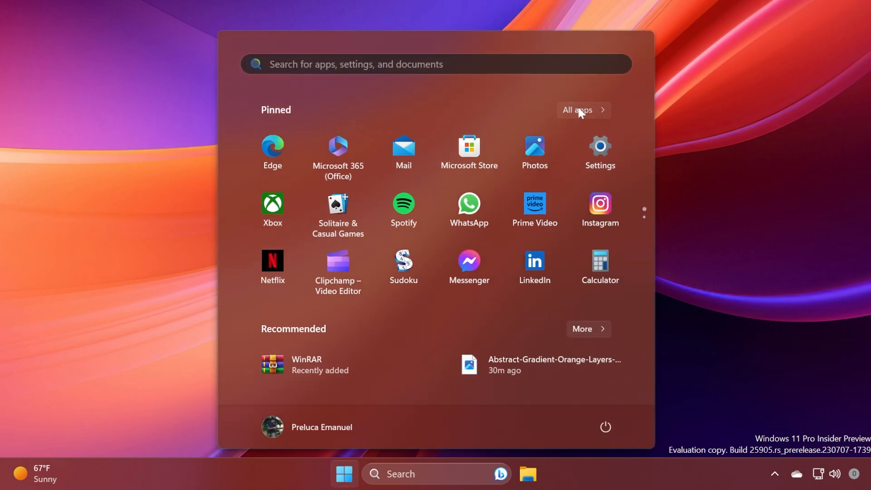
{"action": "left_click", "coordinate": [578, 109]}
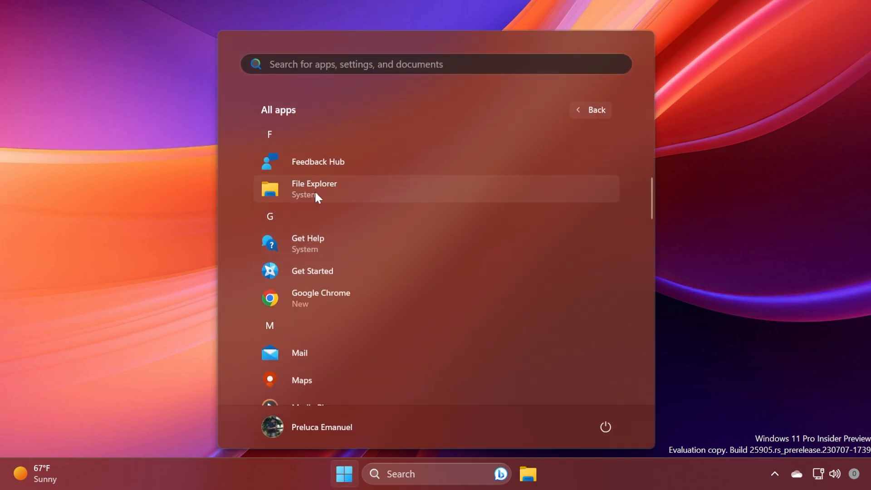
{"action": "scroll", "scroll_direction": "down", "scroll_amount": 3}
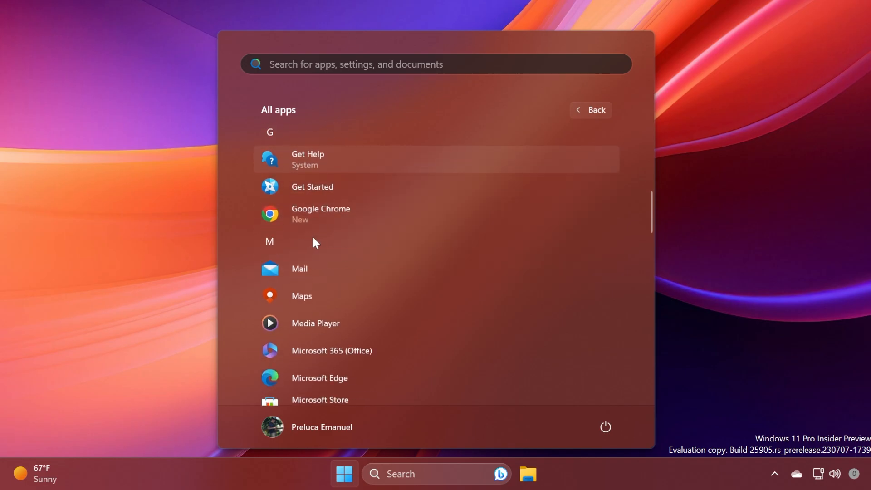
{"action": "scroll", "scroll_direction": "down", "scroll_amount": 3}
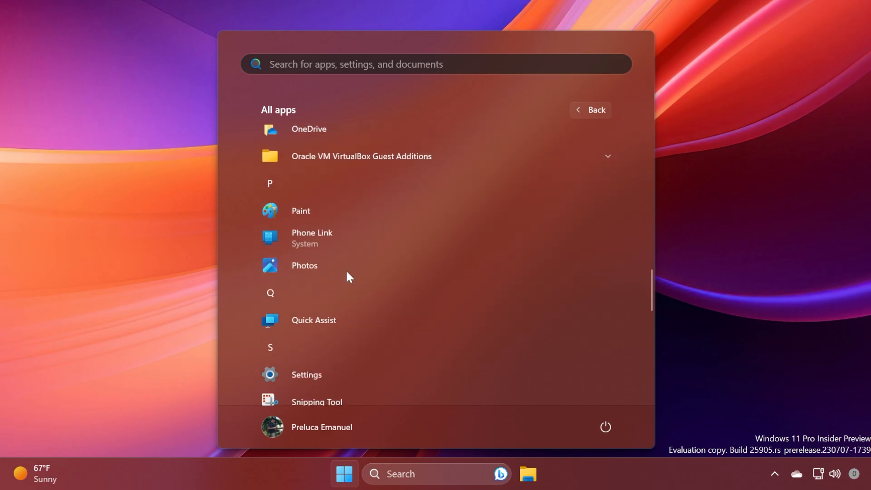
{"action": "left_click", "coordinate": [343, 473]}
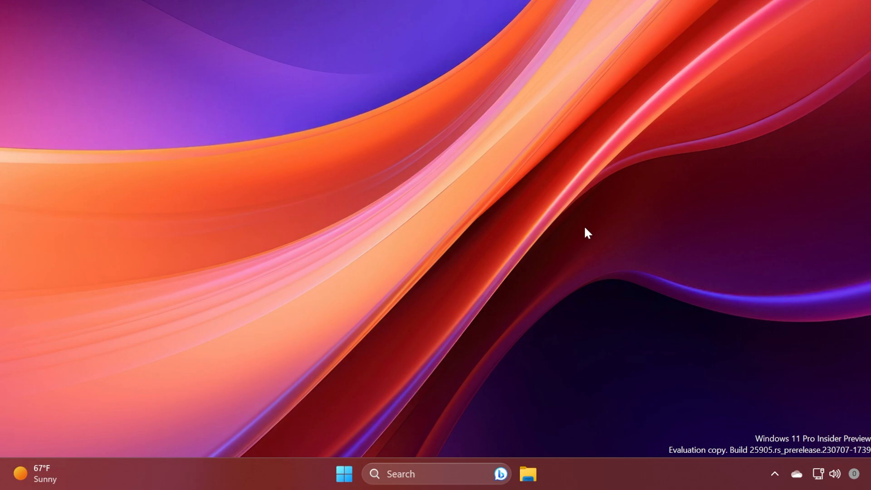
{"action": "mouse_move", "coordinate": [433, 276]}
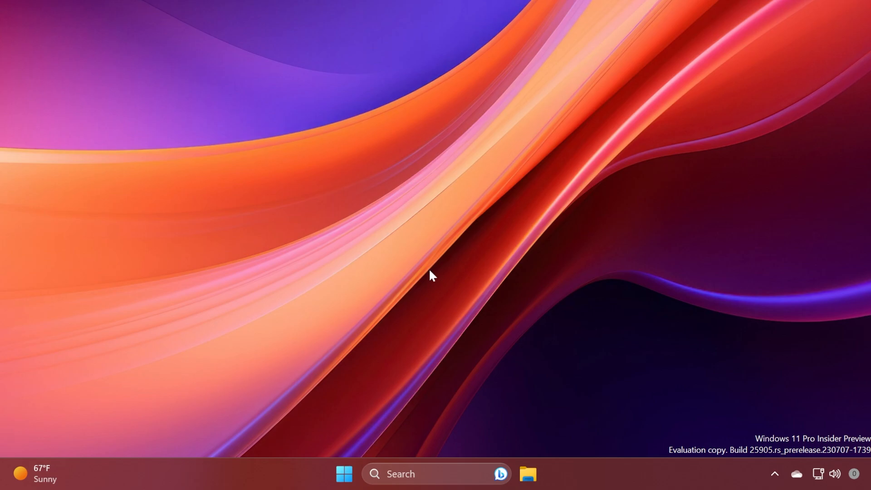
- In Taskbar settings from the taskbar context menu, toggle Open search on hover off and back on
{"action": "right_click", "coordinate": [602, 473]}
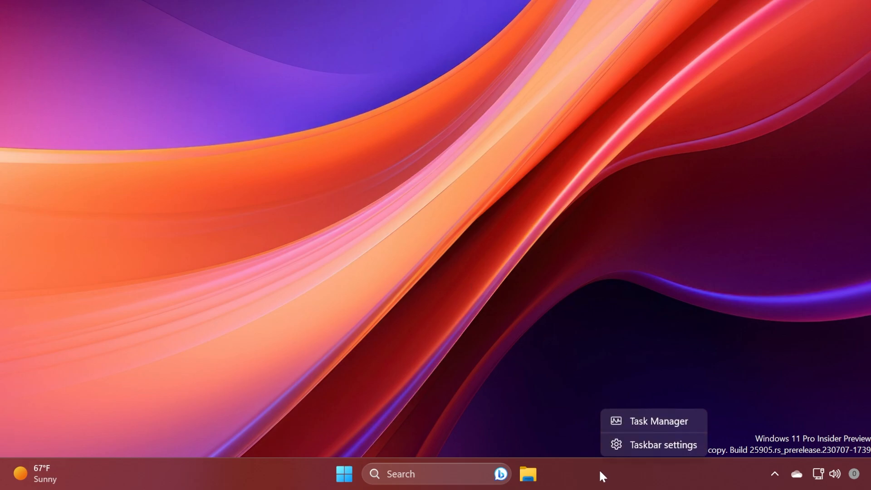
{"action": "left_click", "coordinate": [662, 445]}
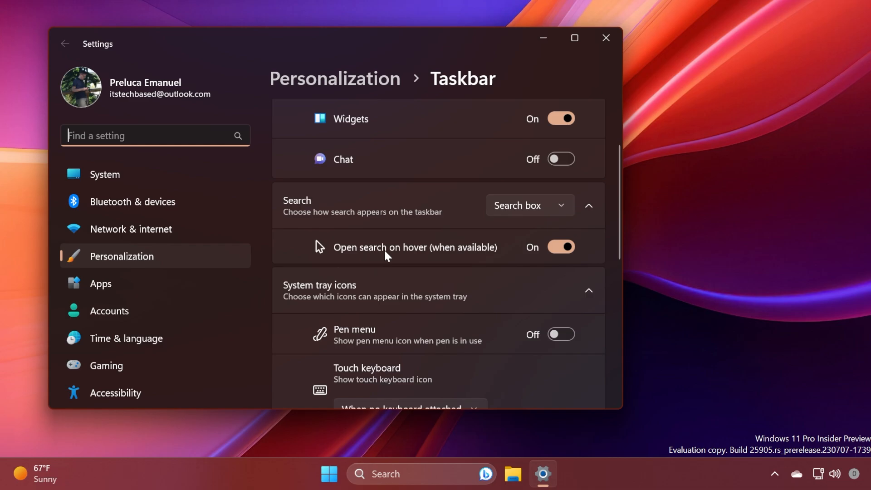
{"action": "mouse_move", "coordinate": [456, 258]}
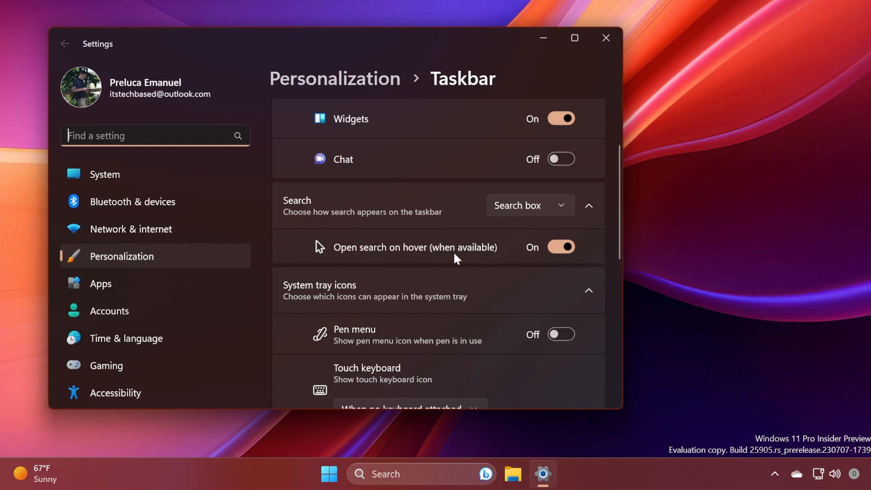
{"action": "left_click", "coordinate": [560, 246]}
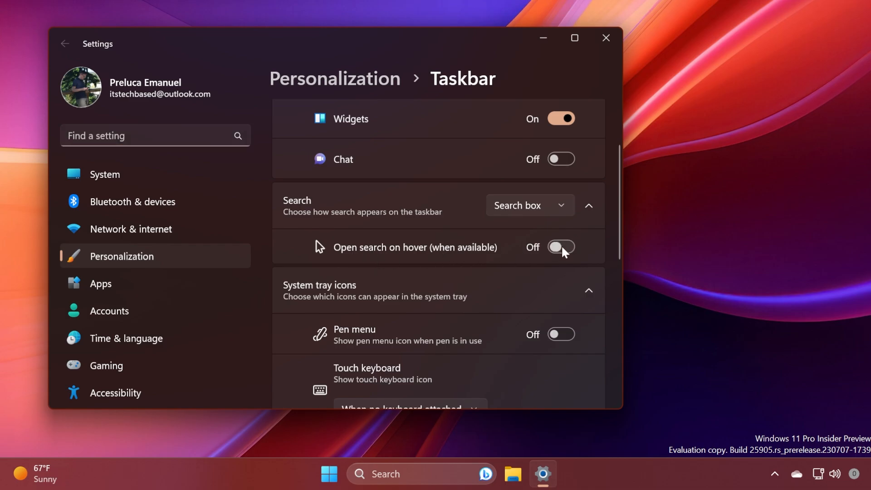
{"action": "left_click", "coordinate": [561, 247]}
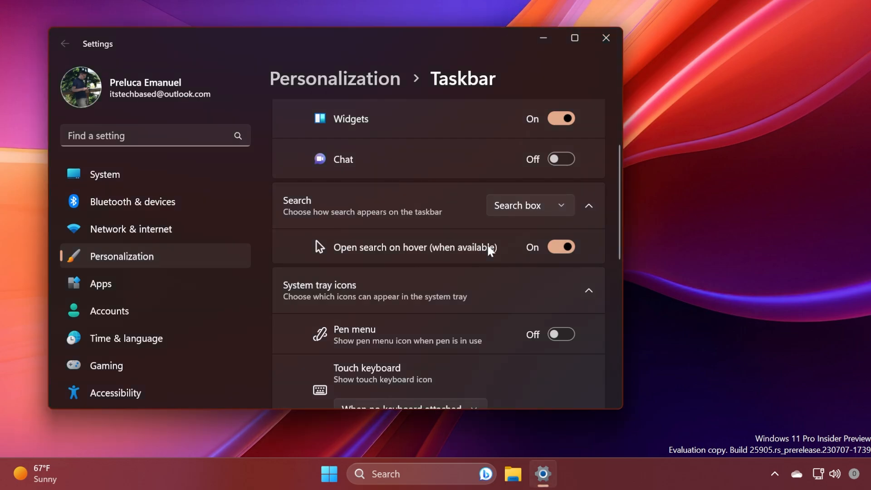
- Set Combine taskbar buttons and hide labels to Never and enable Show labels on taskbar app icons
{"action": "scroll", "scroll_direction": "down", "scroll_amount": 3}
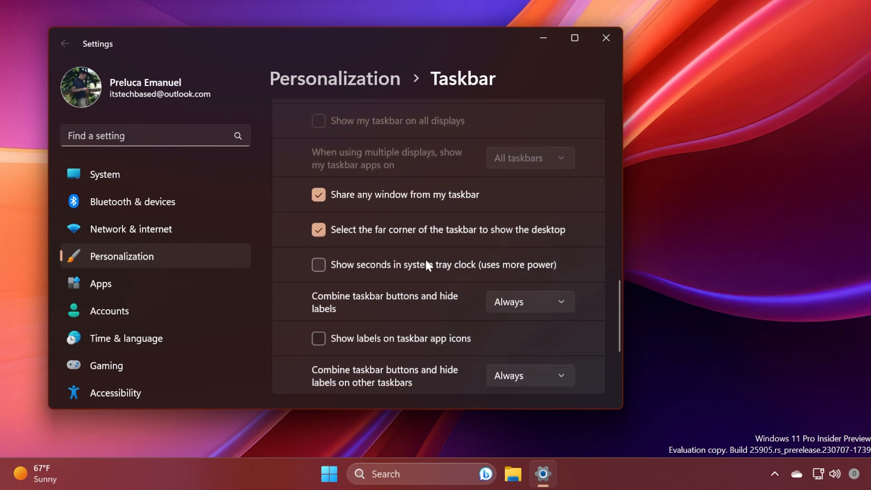
{"action": "scroll", "scroll_direction": "down", "scroll_amount": 3}
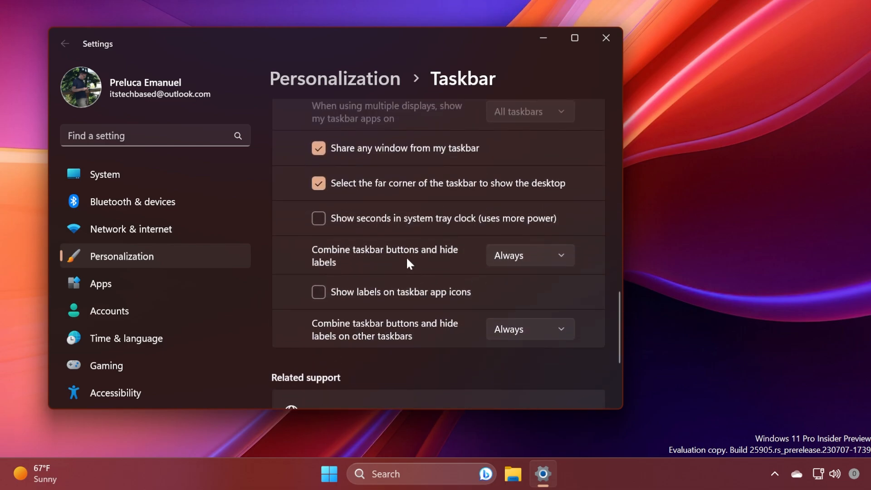
{"action": "mouse_move", "coordinate": [442, 261]}
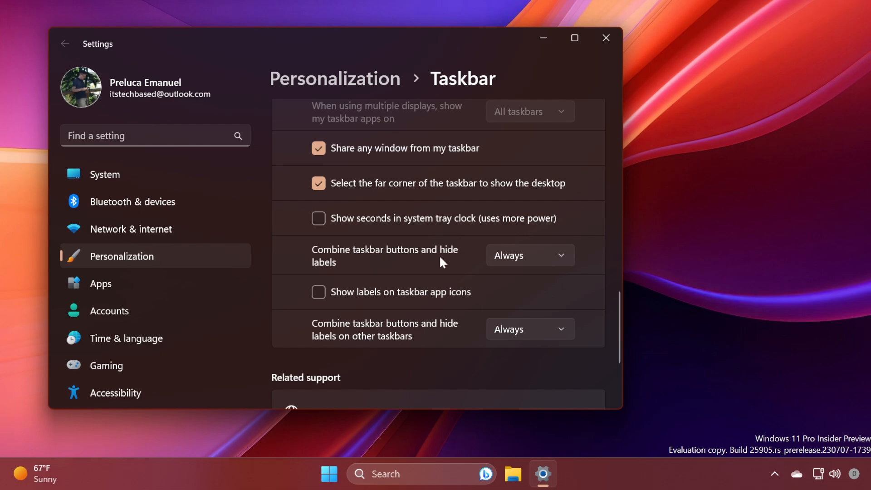
{"action": "left_click", "coordinate": [528, 254]}
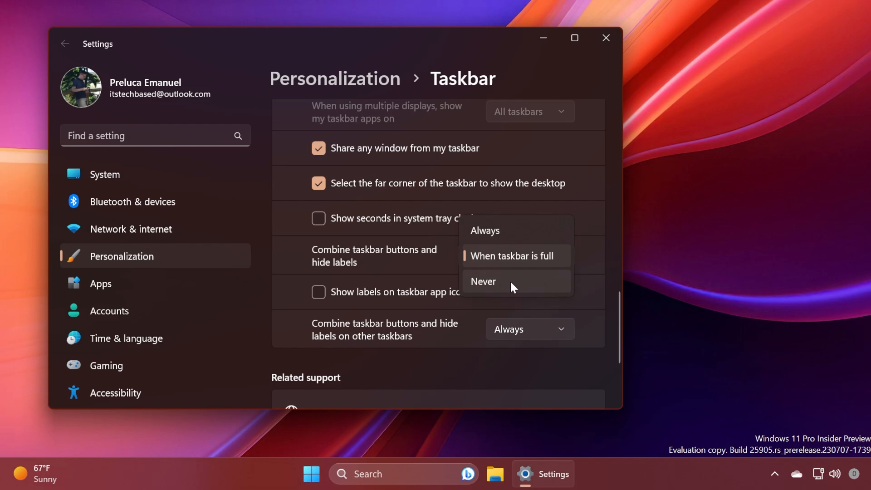
{"action": "left_click", "coordinate": [482, 281]}
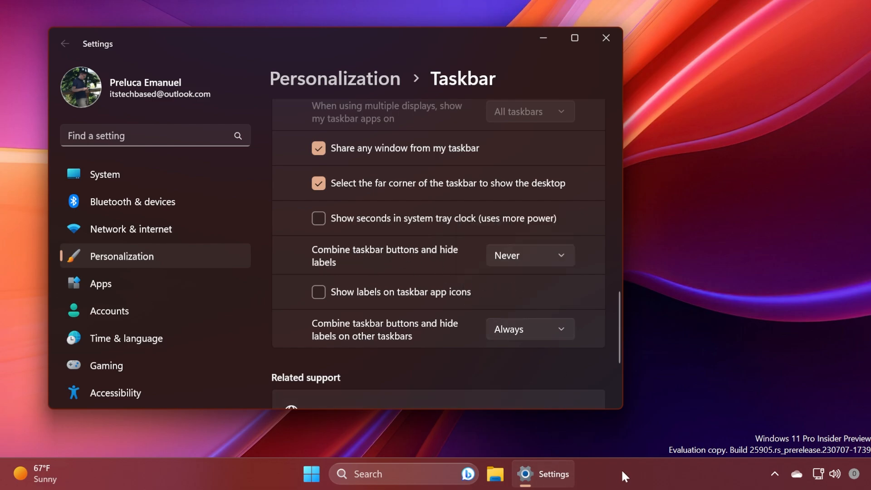
{"action": "mouse_move", "coordinate": [393, 261]}
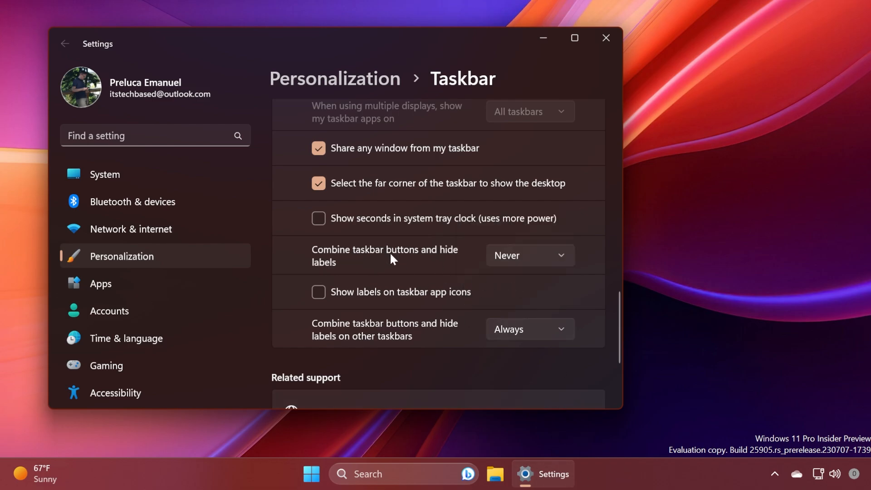
{"action": "left_click", "coordinate": [318, 291]}
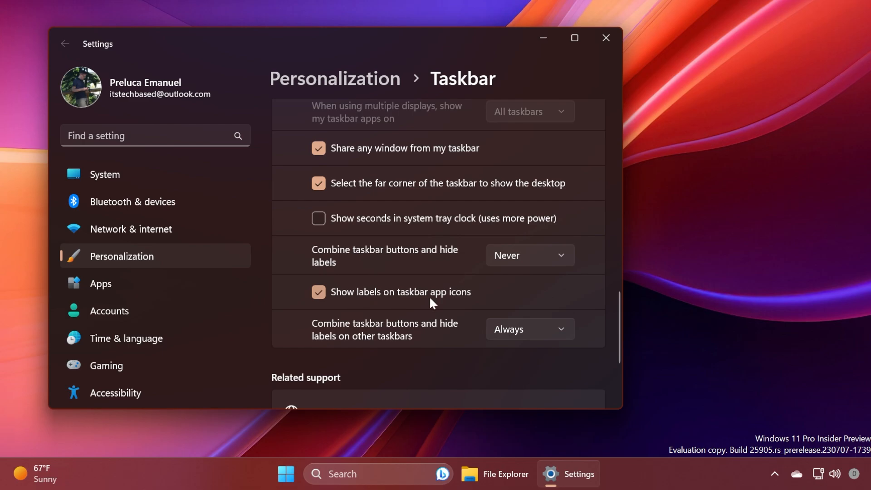
{"action": "mouse_move", "coordinate": [482, 380]}
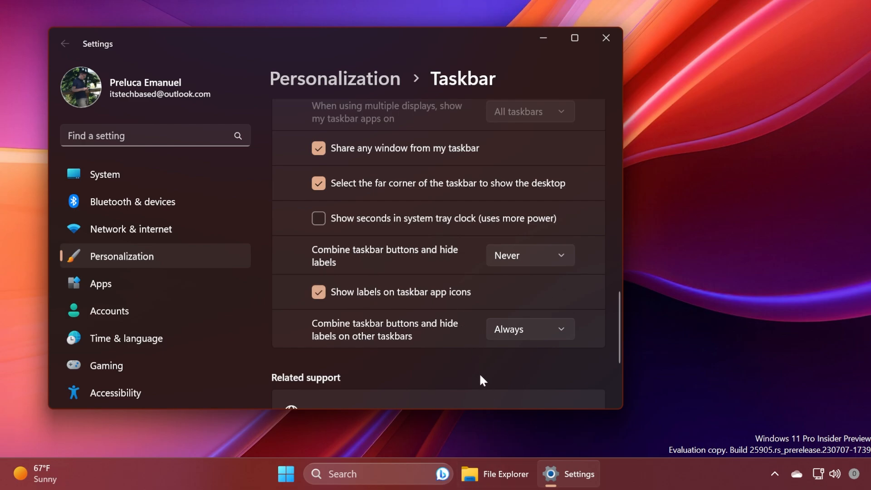
{"action": "mouse_move", "coordinate": [459, 371]}
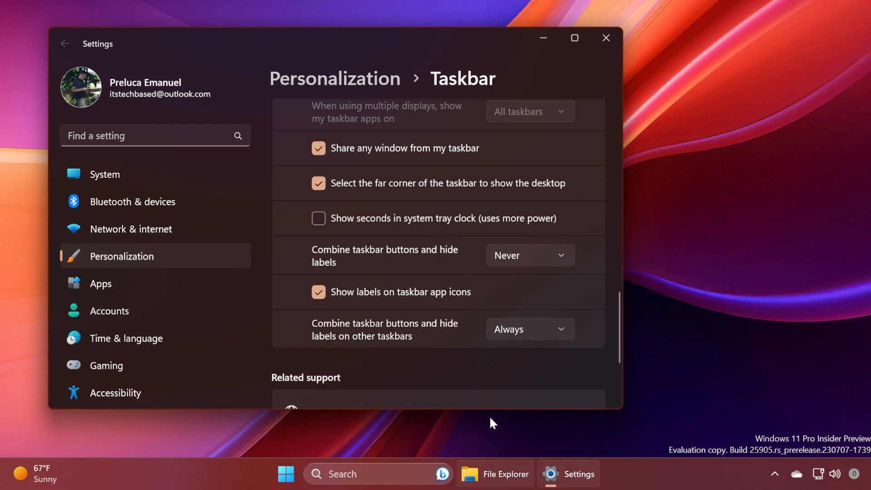
{"action": "mouse_move", "coordinate": [458, 365]}
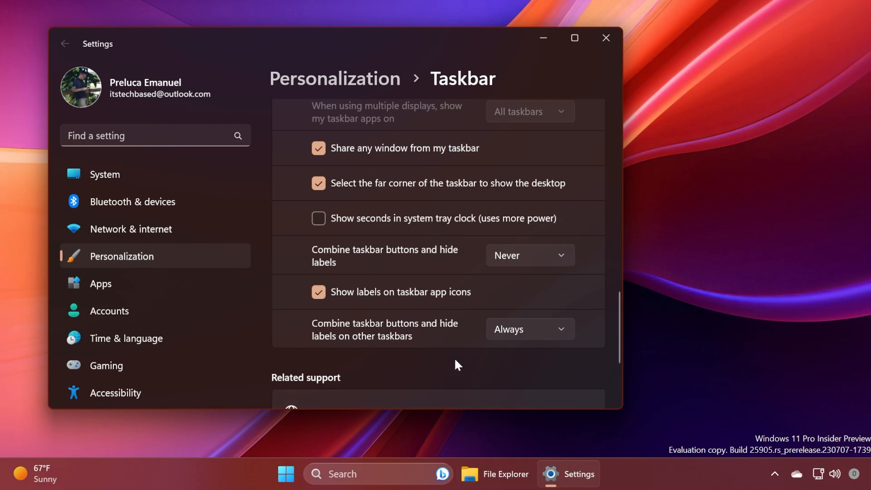
{"action": "mouse_move", "coordinate": [356, 342]}
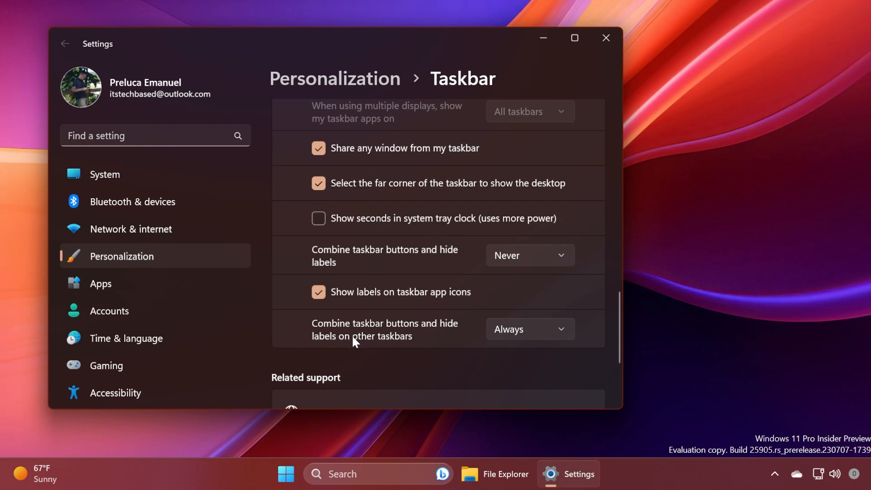
{"action": "left_click", "coordinate": [528, 328]}
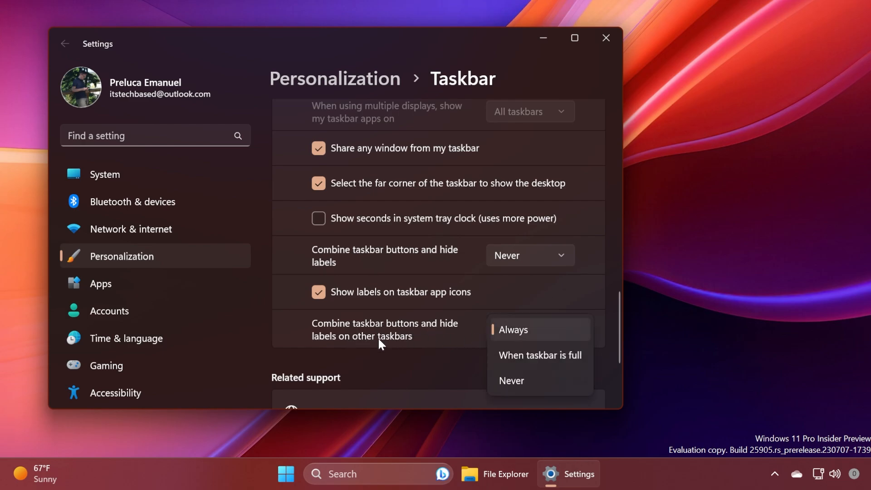
{"action": "mouse_move", "coordinate": [520, 336]}
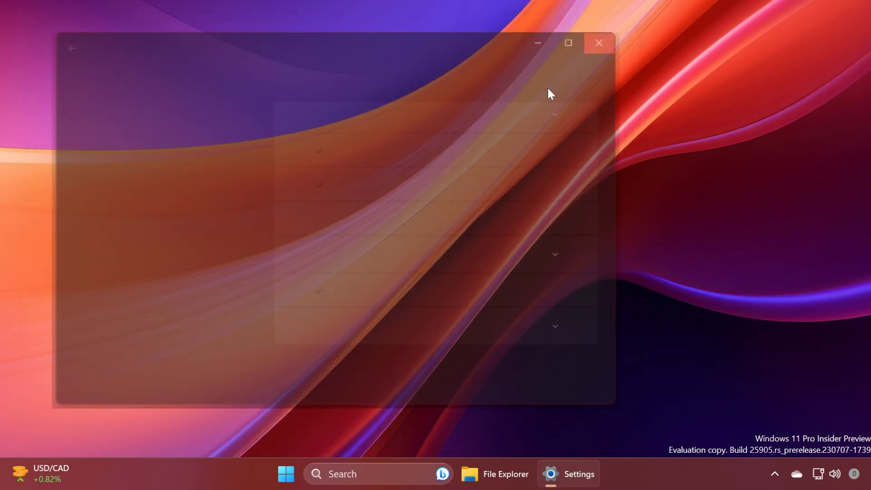
- Close Settings, leaving the desktop with File Explorer's label still shown on the taskbar
{"action": "left_click", "coordinate": [599, 43]}
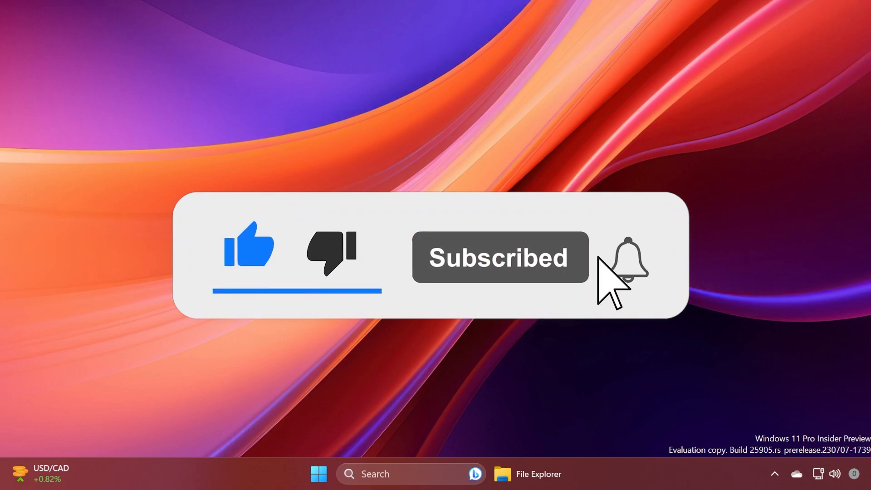
{"action": "left_click", "coordinate": [627, 257]}
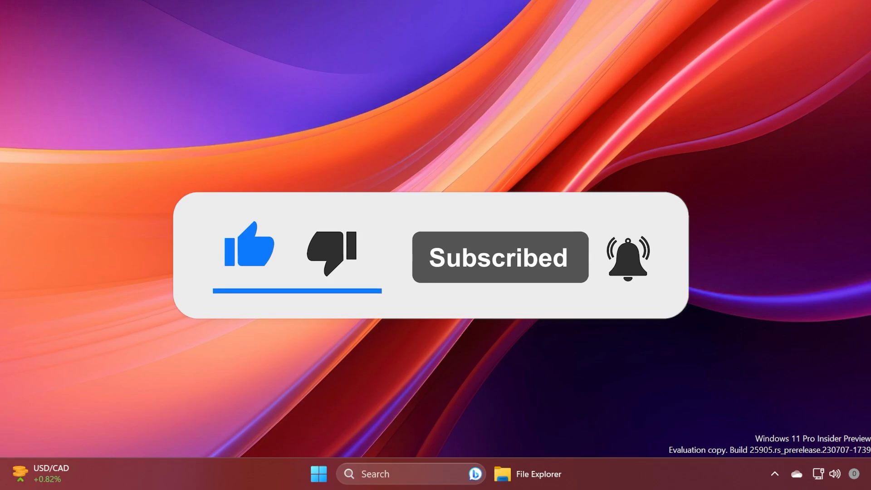